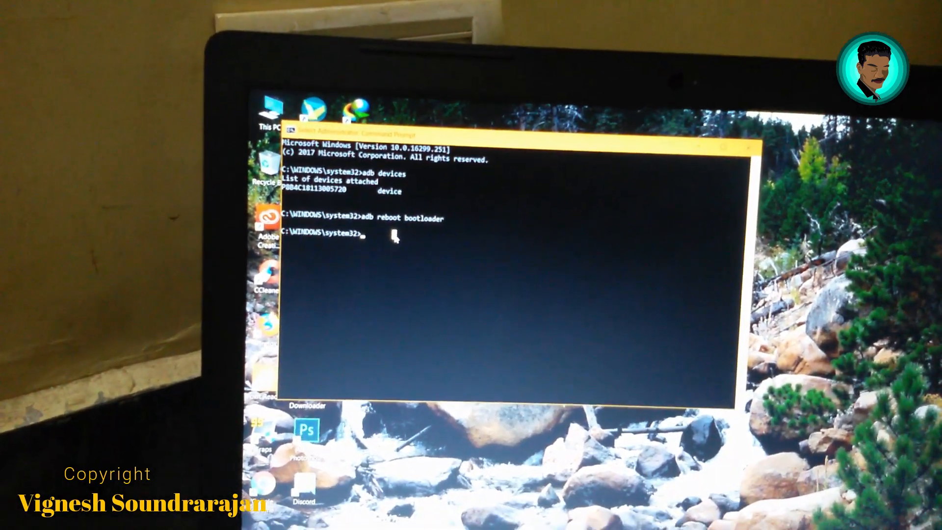
text(fastboot)
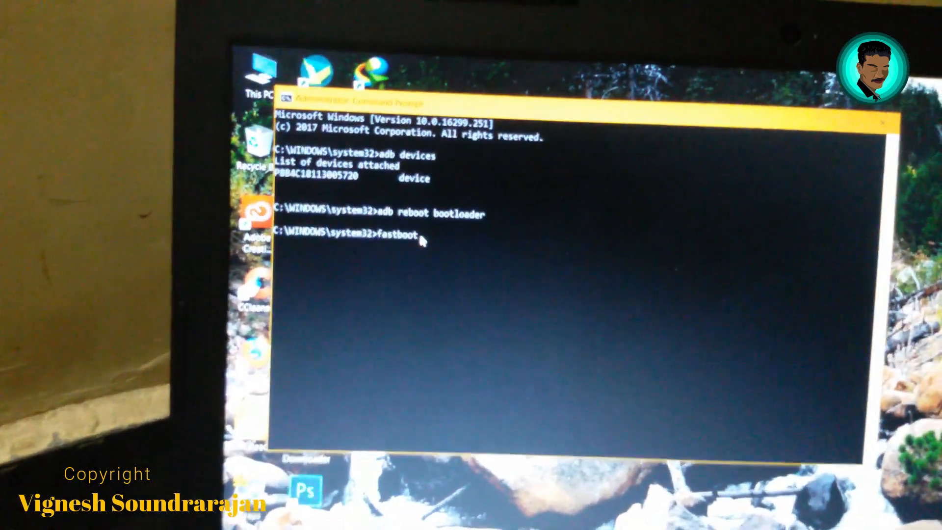
text(oem)
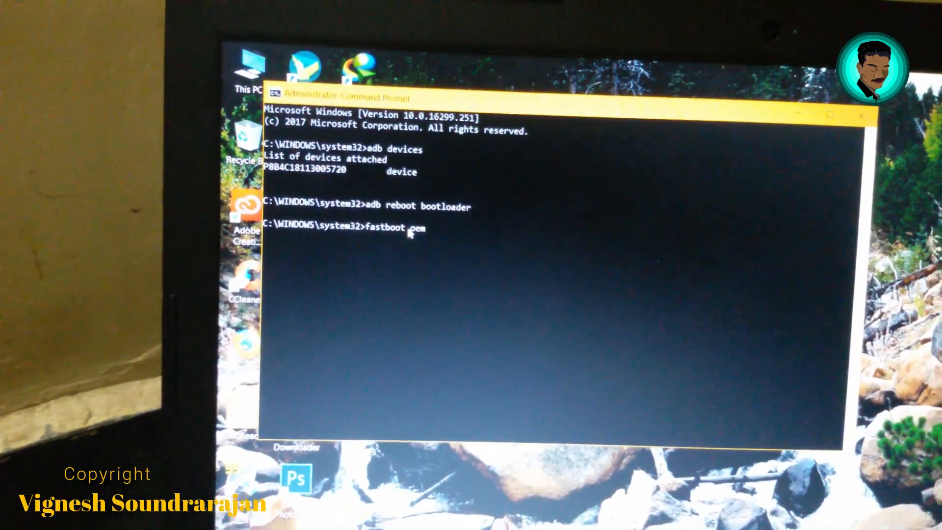
text(un)
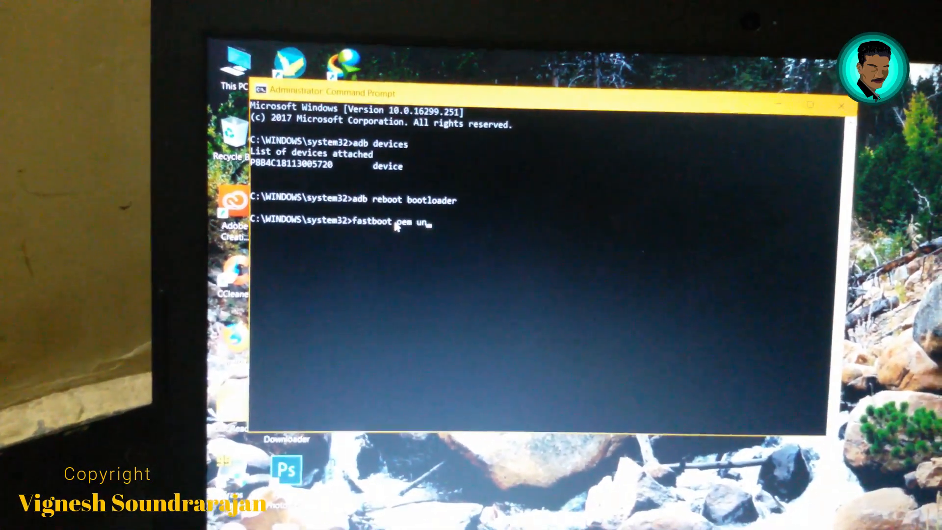
text(lock)
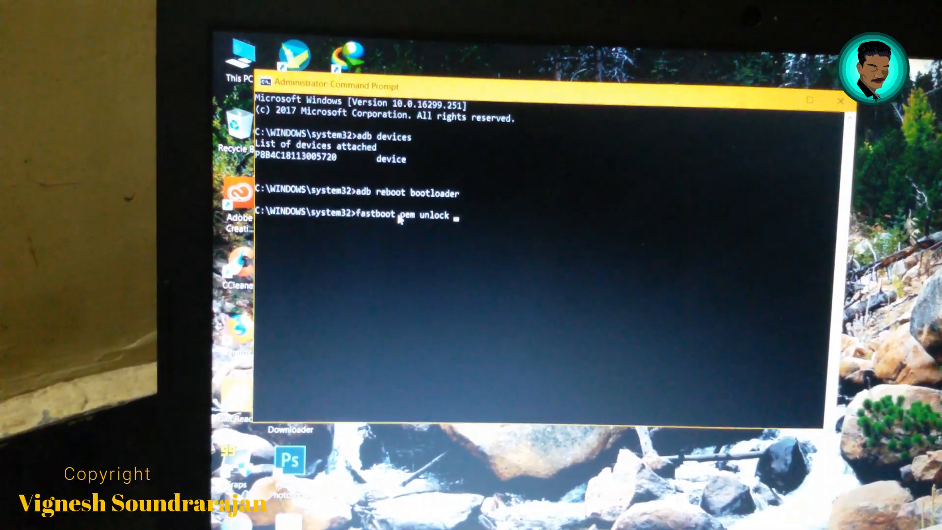